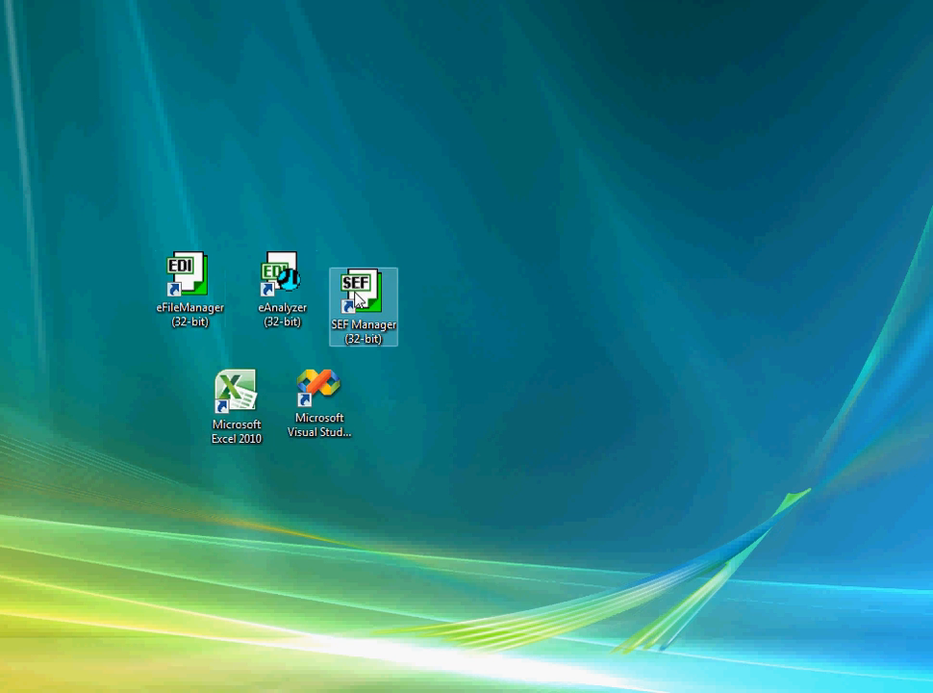
- Launch eFileManager and choose 810OUTPUT.X12 as the EDI file to open
double_click(190, 274)
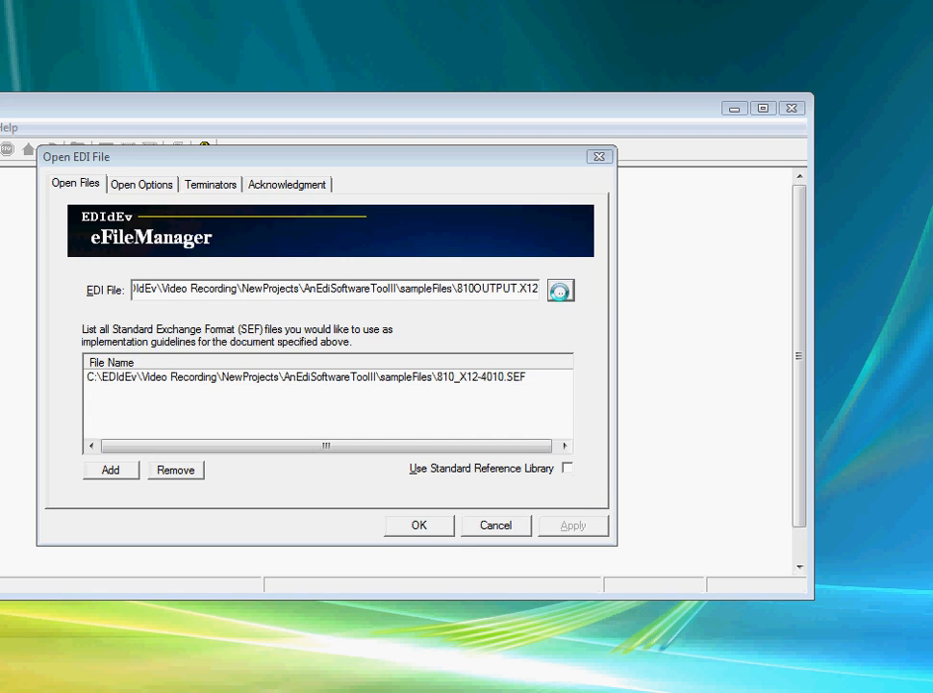
click(560, 289)
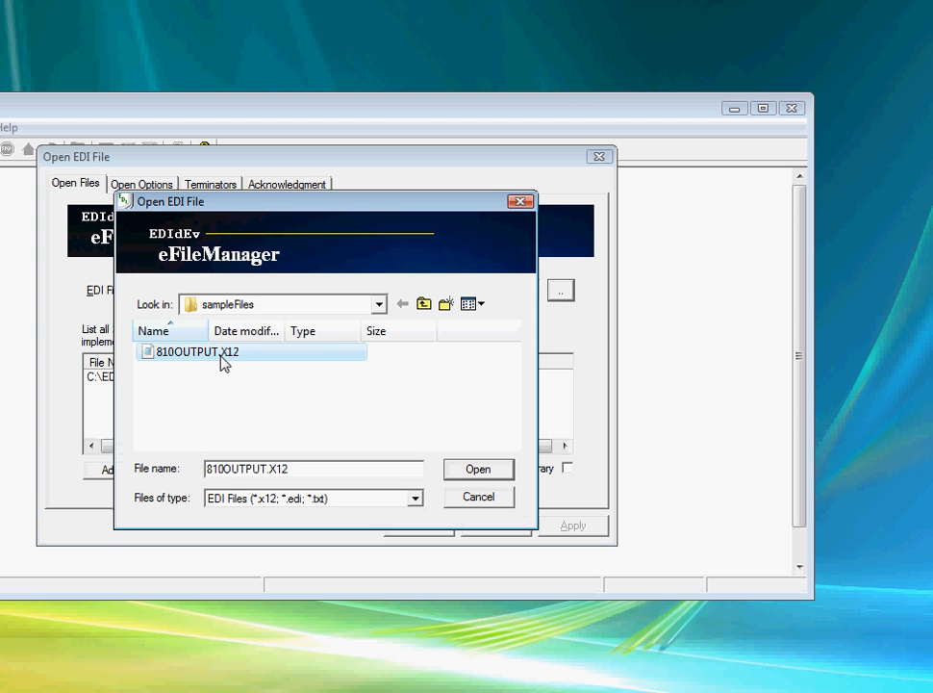
click(478, 469)
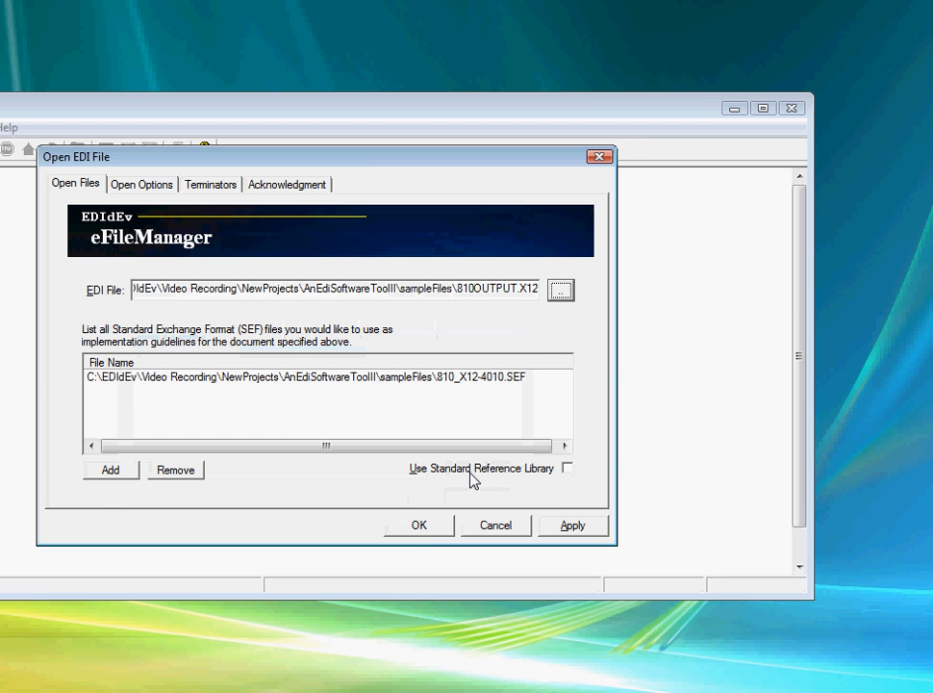
- Load 810OUTPUT.X12 and inspect the BIG segment's Invoice Number element (00001)
click(418, 526)
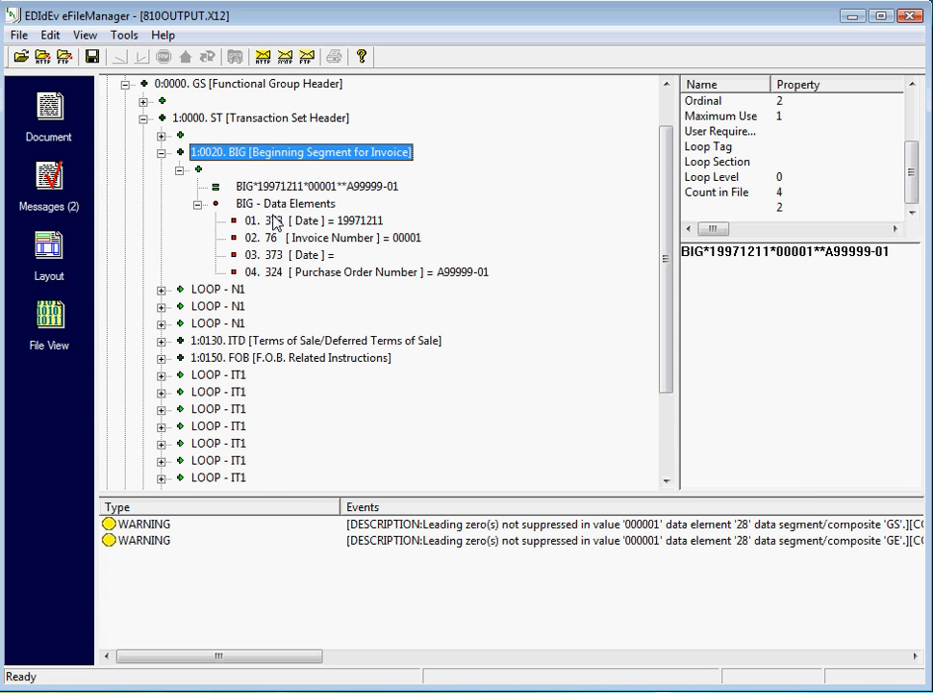
click(332, 238)
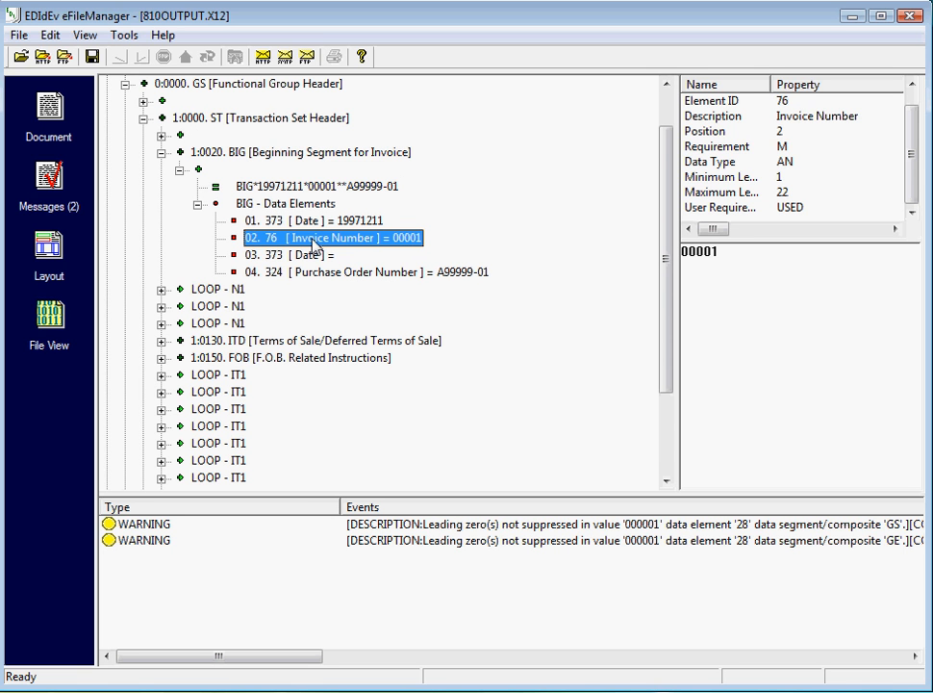
mouse_move(382, 252)
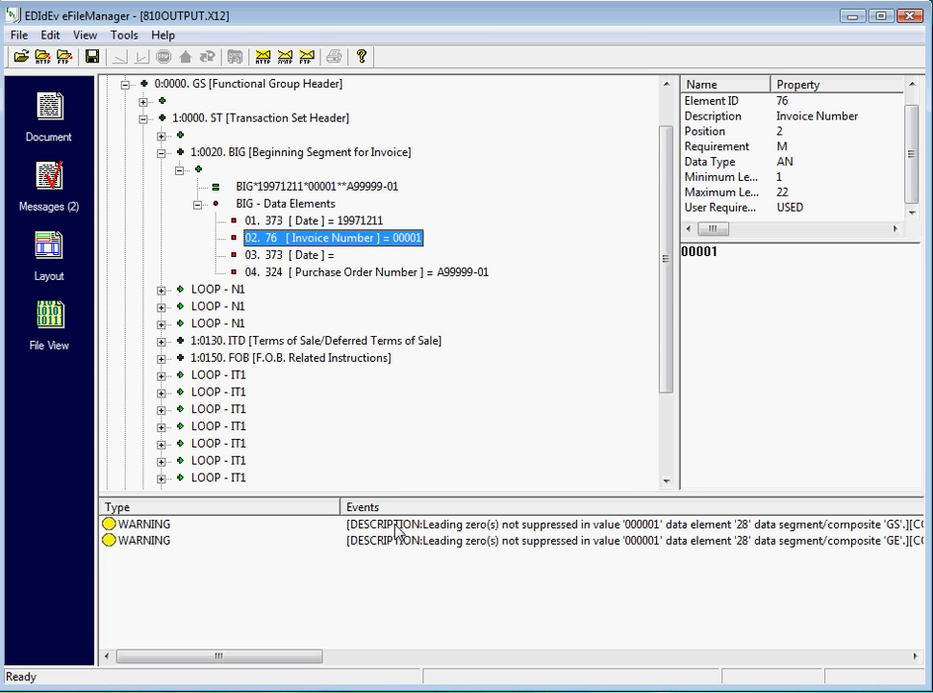
- Follow the first leading-zero warning to the GS Group Control Number element (000001)
click(145, 524)
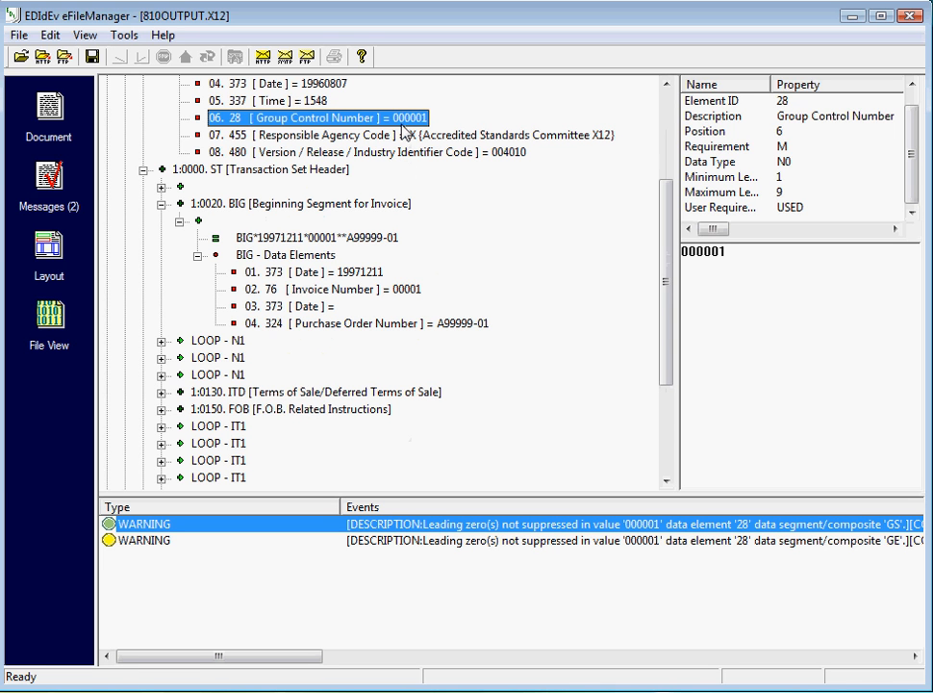
mouse_move(404, 133)
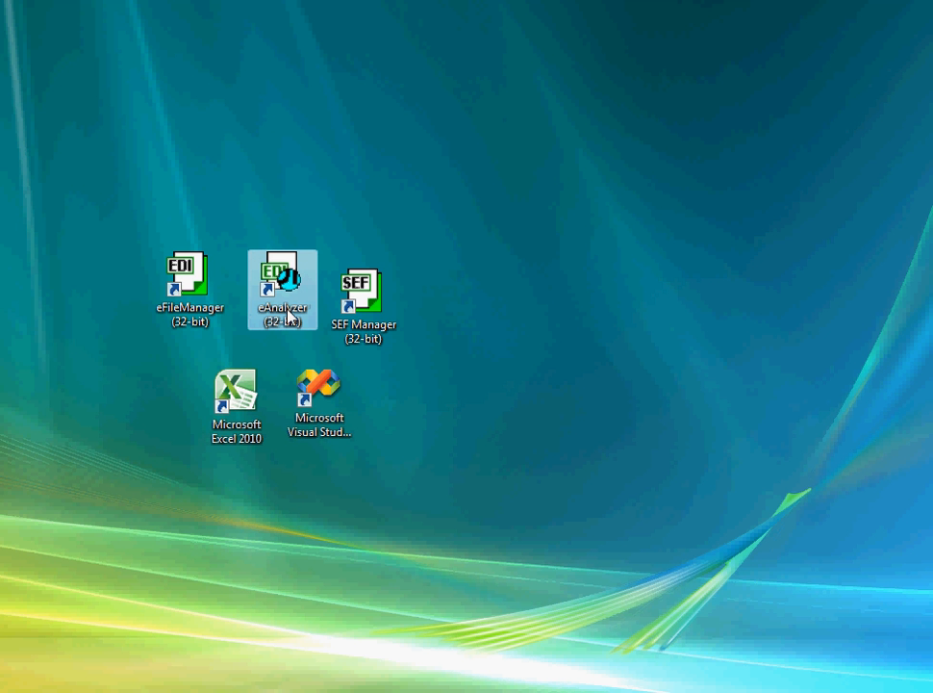
- Launch eAnalyzer and confirm 810OUTPUT.X12 with the 810_X12-4010.SEF guideline
double_click(283, 283)
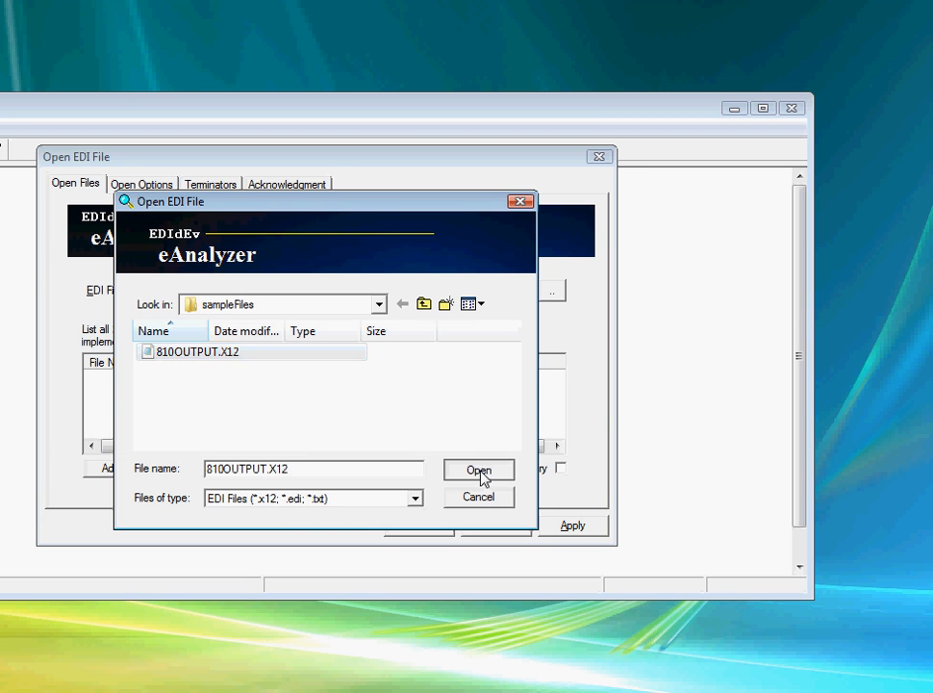
click(478, 470)
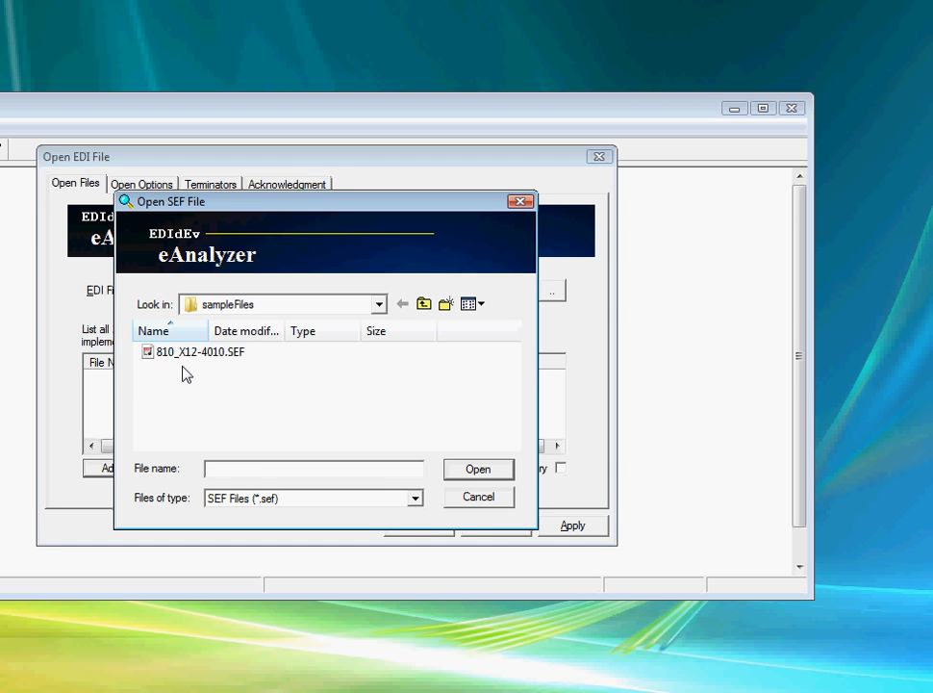
click(479, 469)
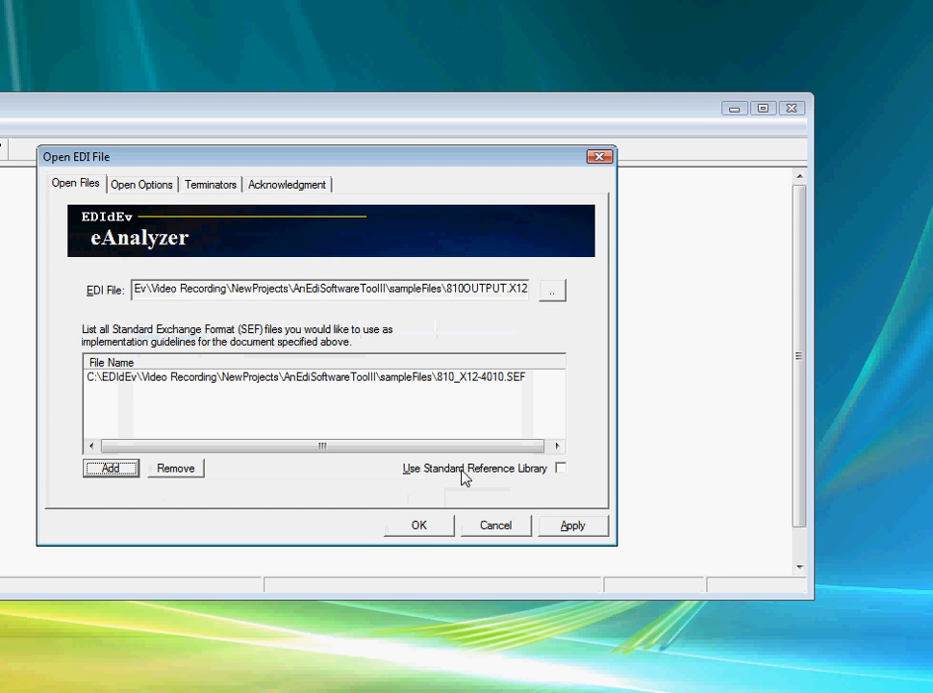
click(419, 525)
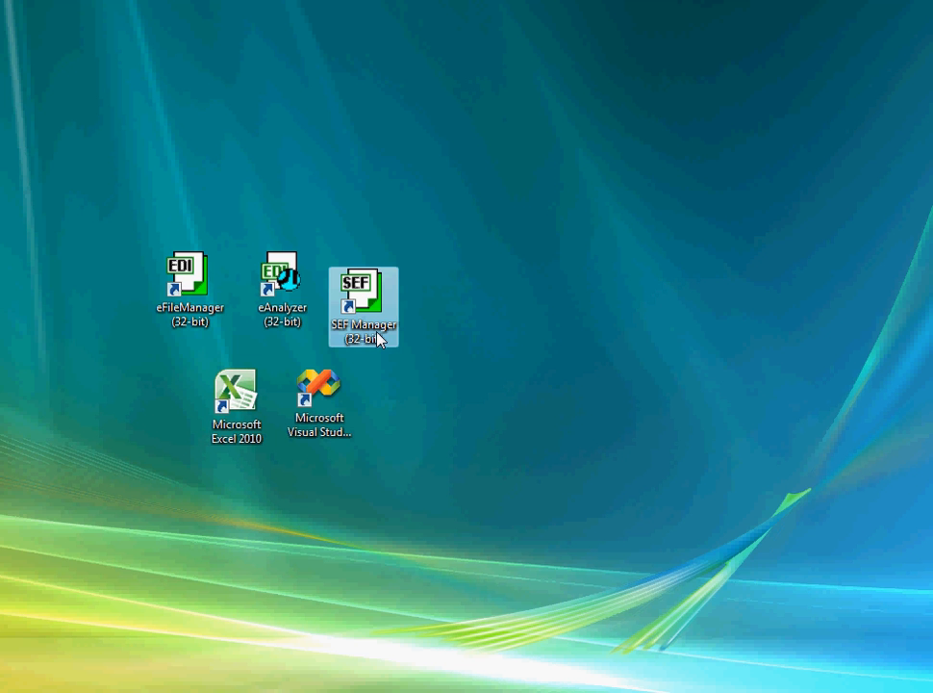
- Launch SefManager, open 810_X12-4010.SEF, and switch to its printable Layout view
double_click(364, 306)
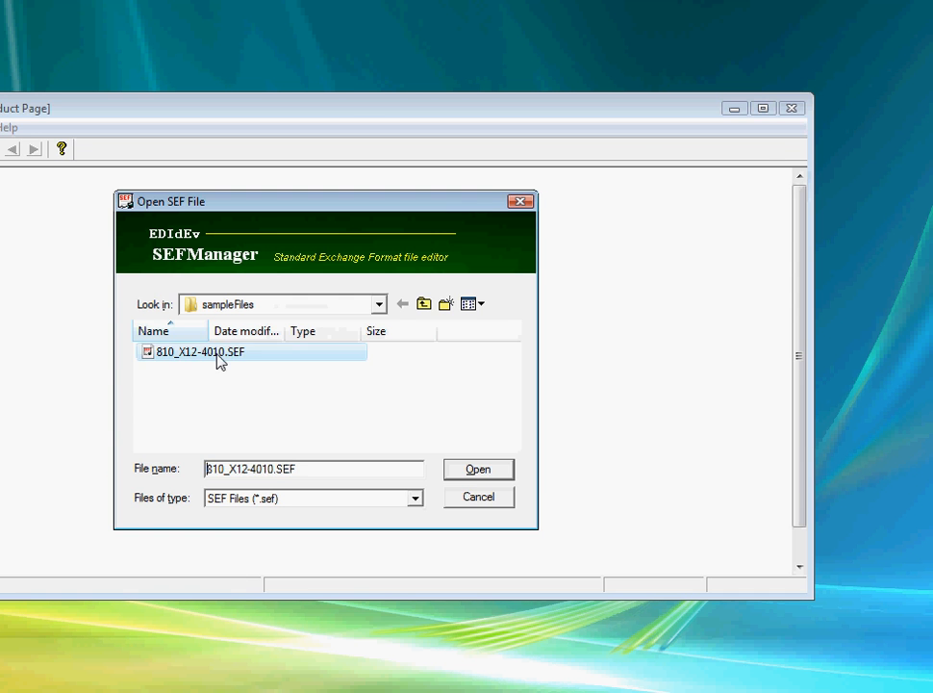
click(478, 468)
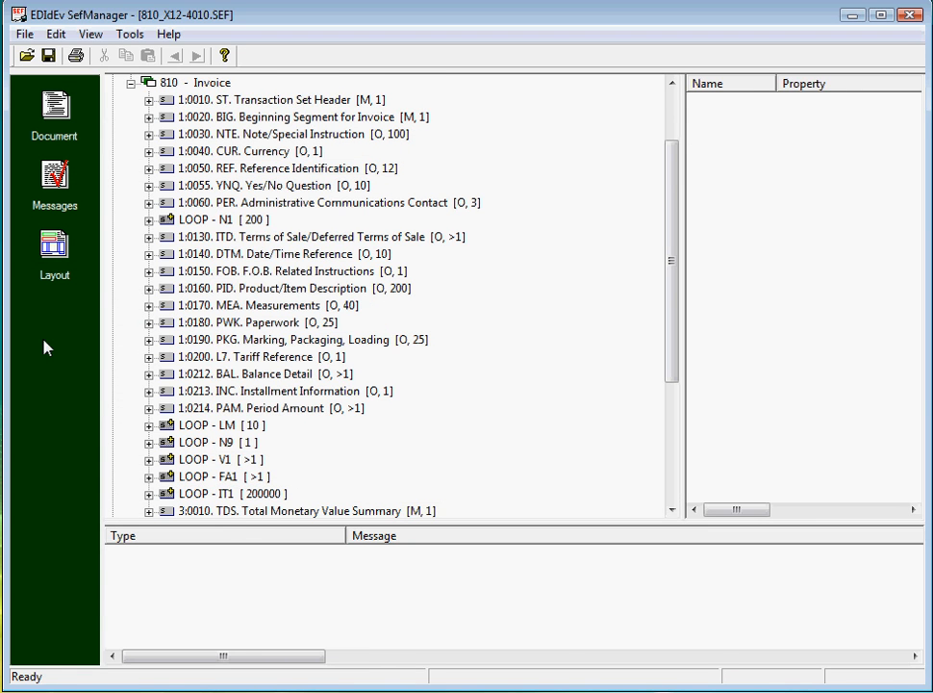
click(54, 248)
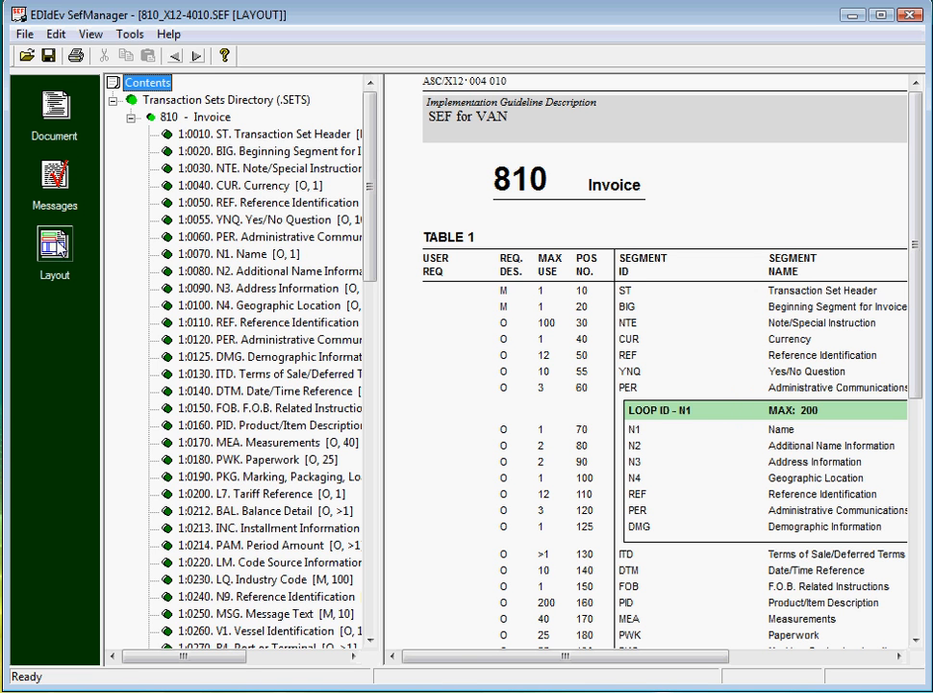
- Return from the Layout preview to the document segment tree view
click(54, 113)
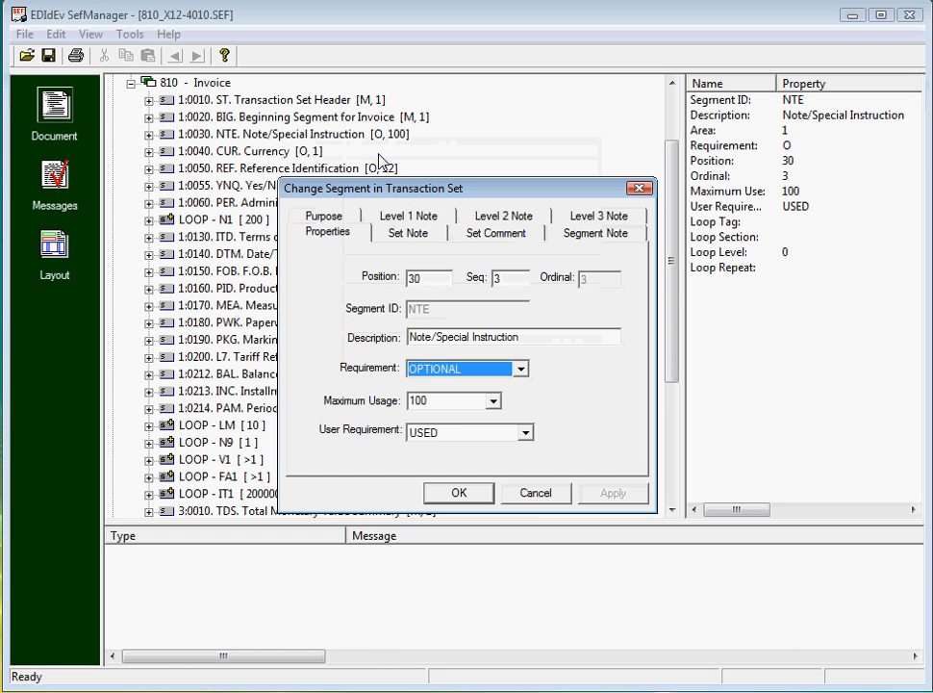
- Set the NTE segment's User Requirement to NOT USED, apply it, and close SefManager
click(526, 431)
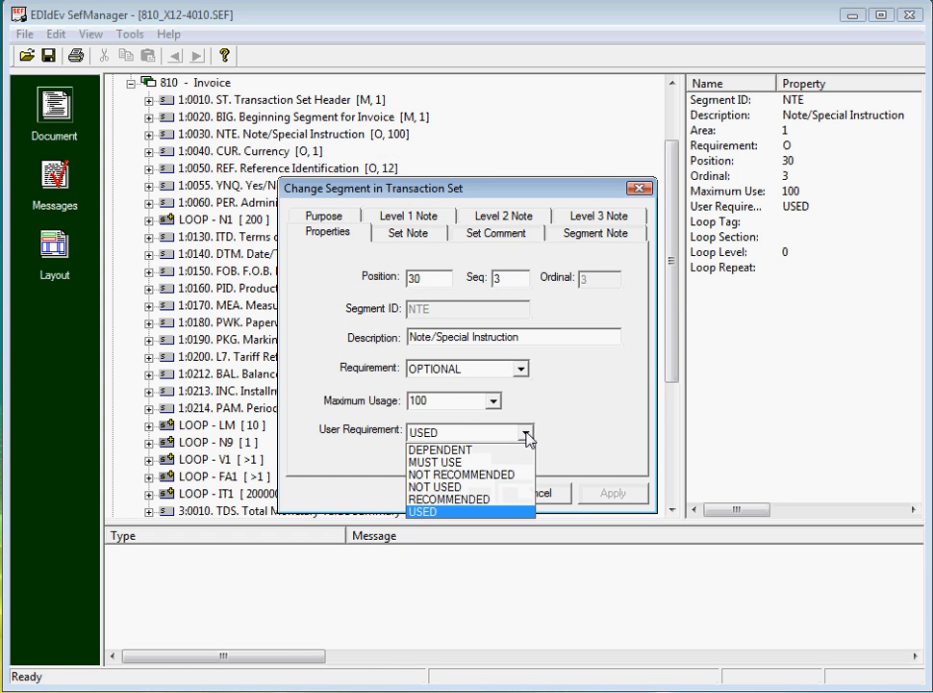
click(435, 487)
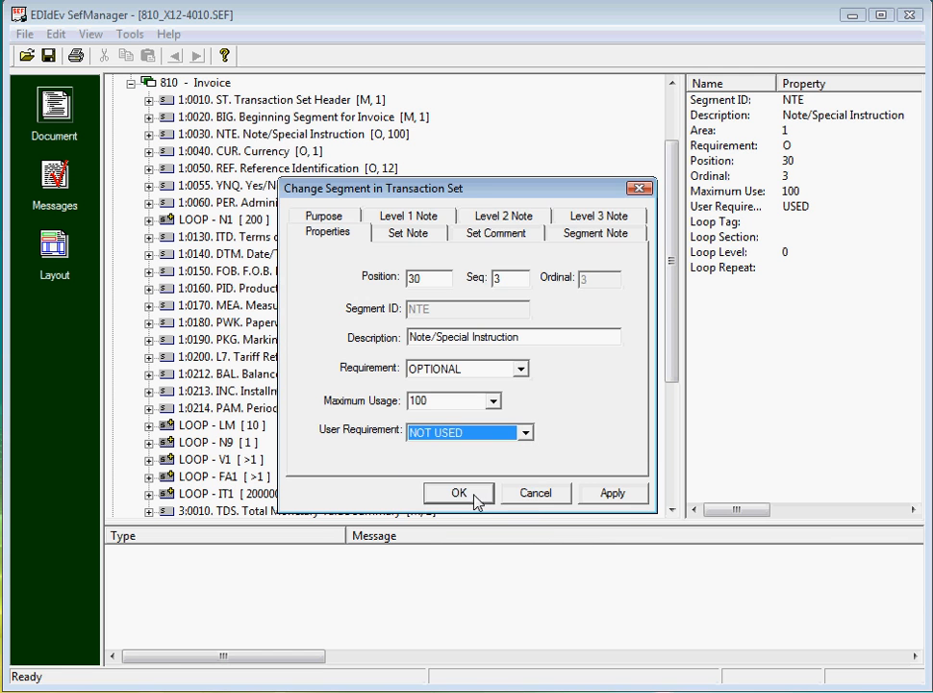
click(459, 492)
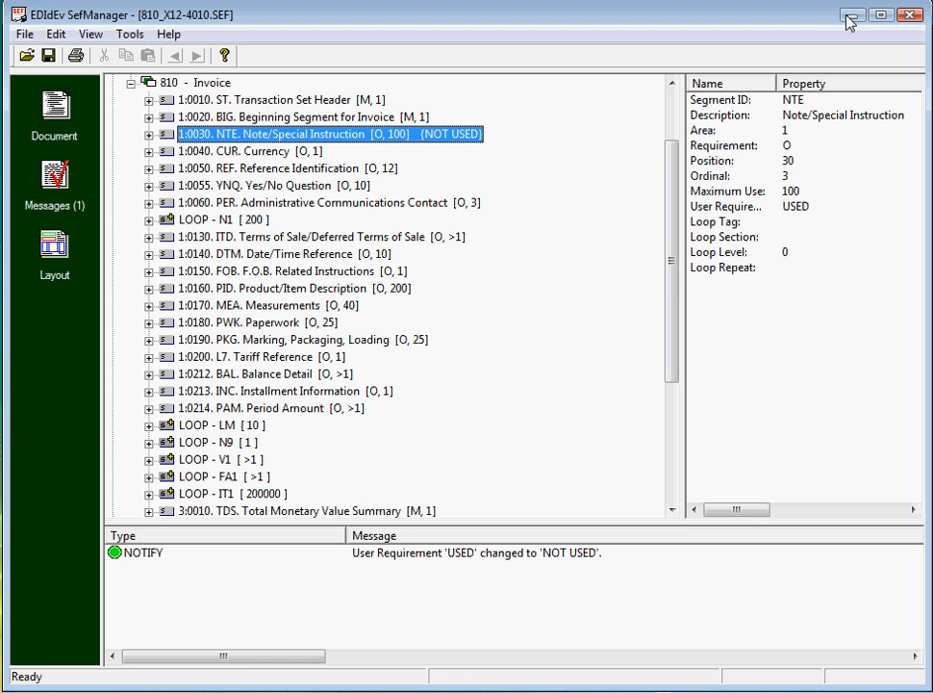
click(852, 14)
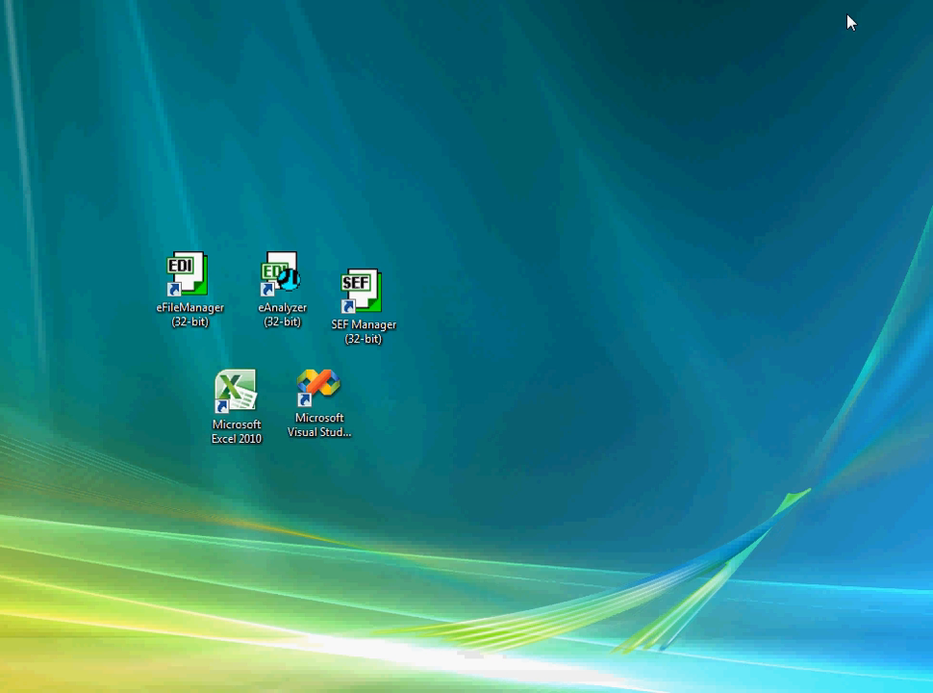